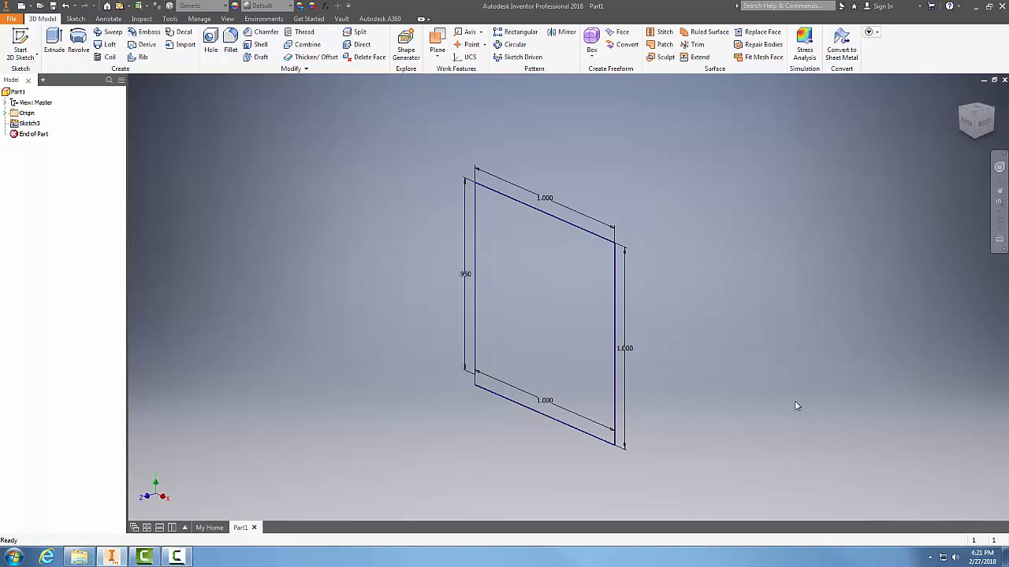
pyautogui.moveTo(791, 407)
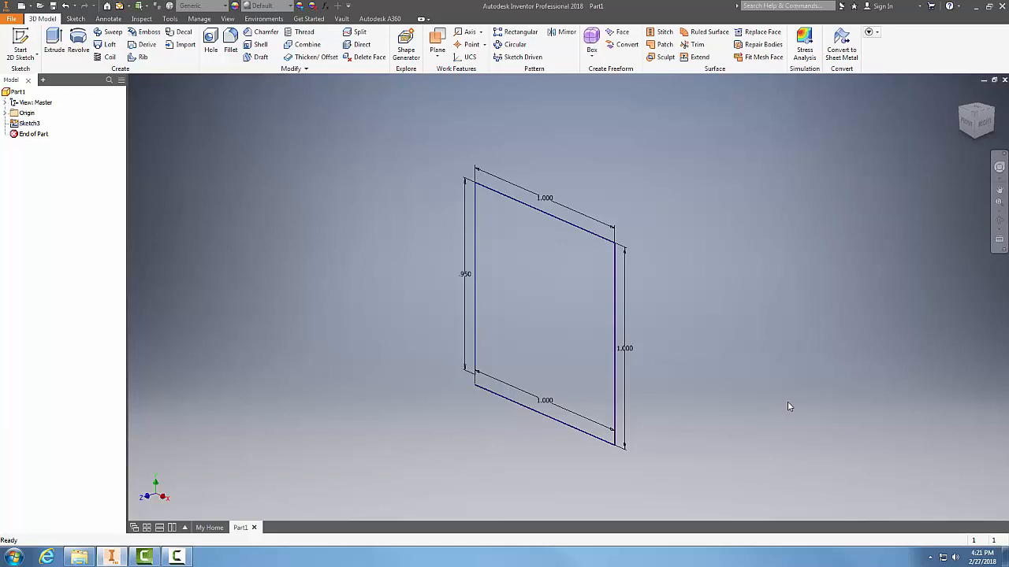
pyautogui.moveTo(377, 350)
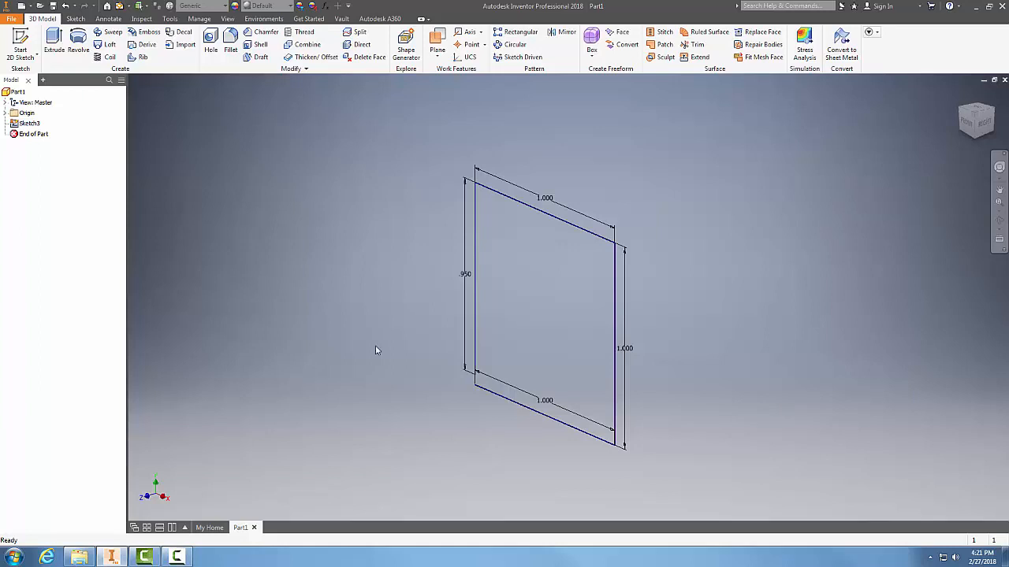
pyautogui.moveTo(547, 289)
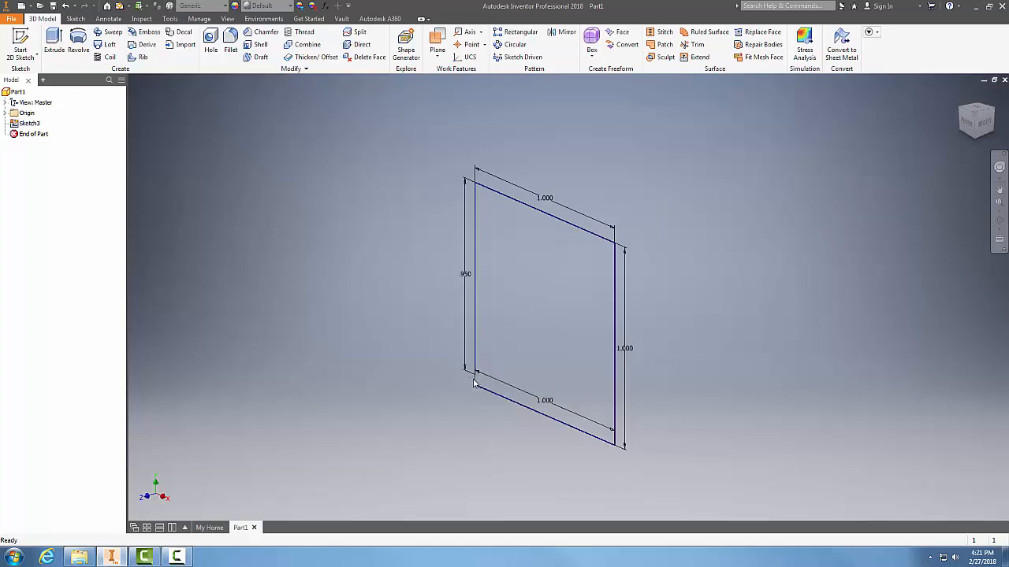
pyautogui.moveTo(425, 384)
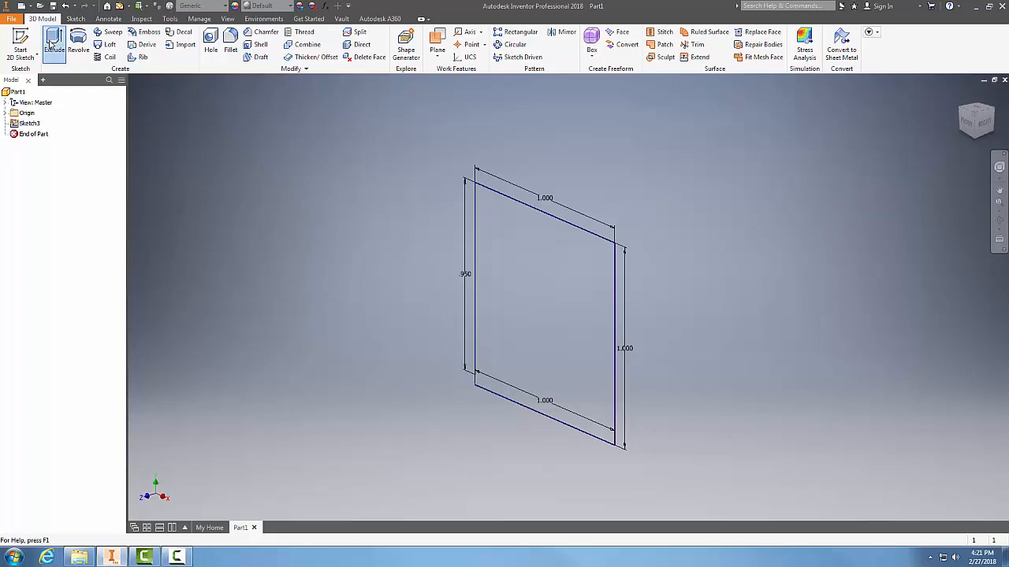
# Step: Start an Extrude on the square and launch Sketch Doctor from the profile error indicator
pyautogui.click(53, 44)
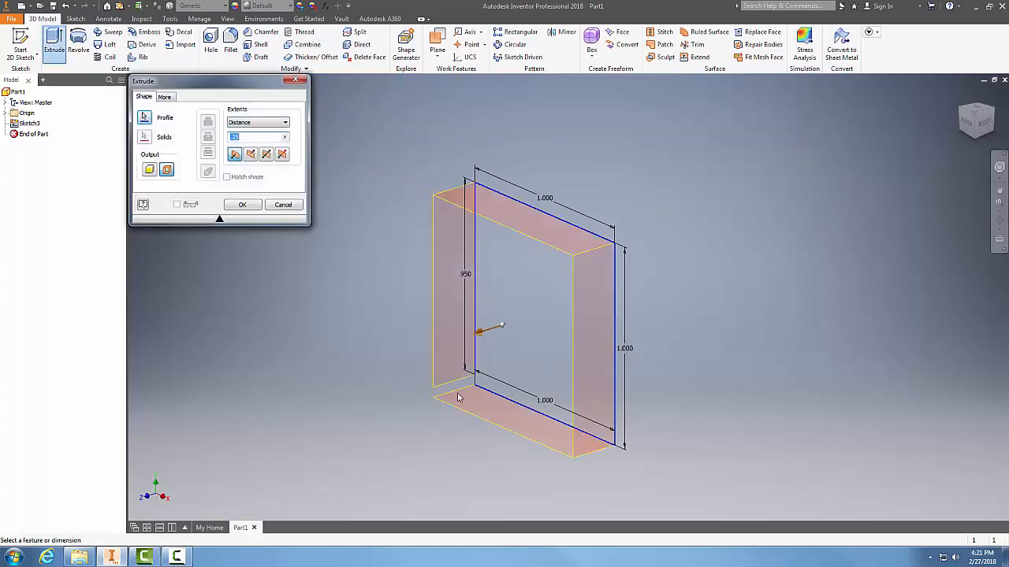
pyautogui.click(167, 170)
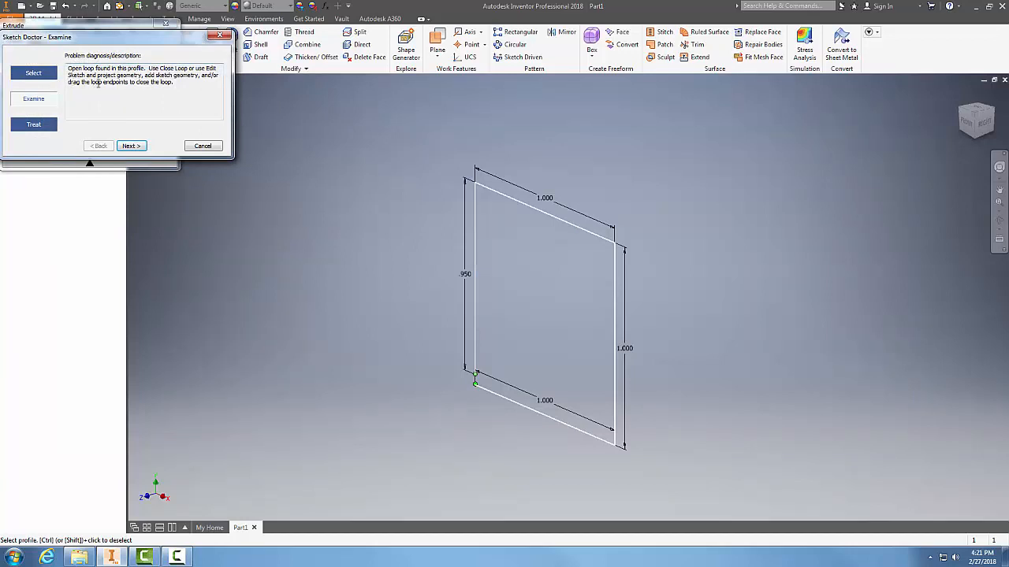
pyautogui.moveTo(372, 413)
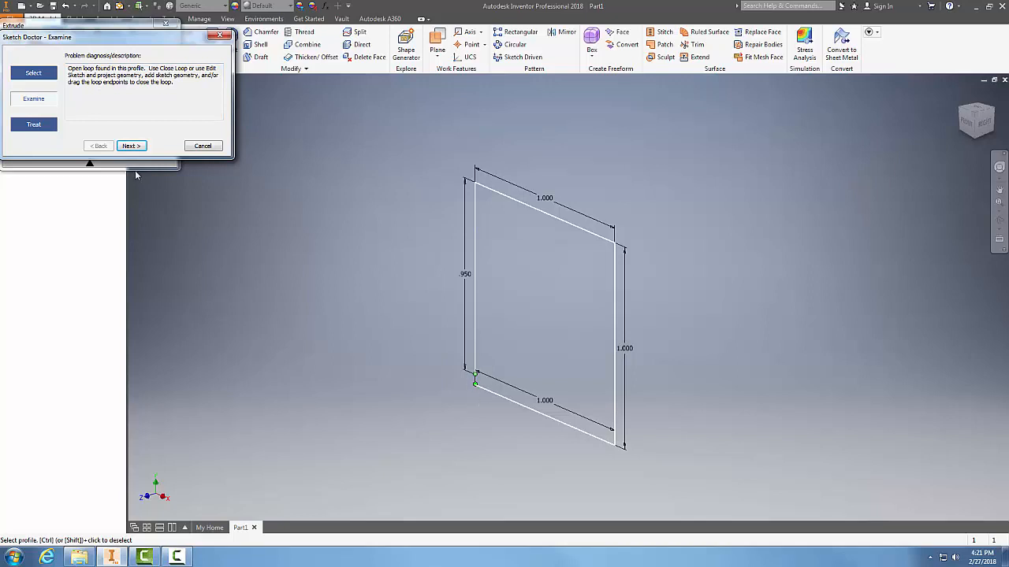
# Step: Advance Sketch Doctor to the Treat step listing Diagnose Sketch, Close Loop and Edit Sketch
pyautogui.click(131, 145)
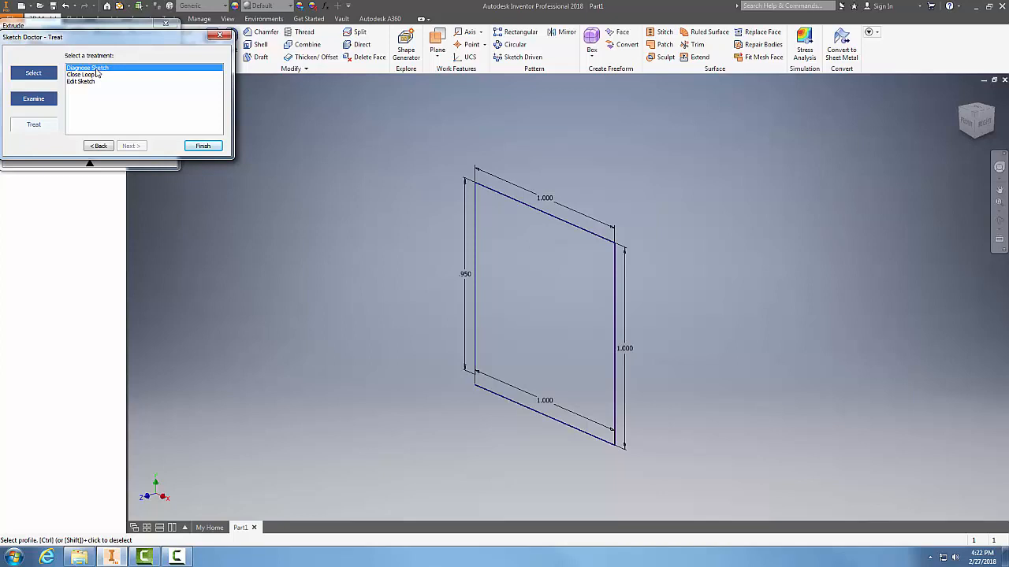
pyautogui.moveTo(129, 101)
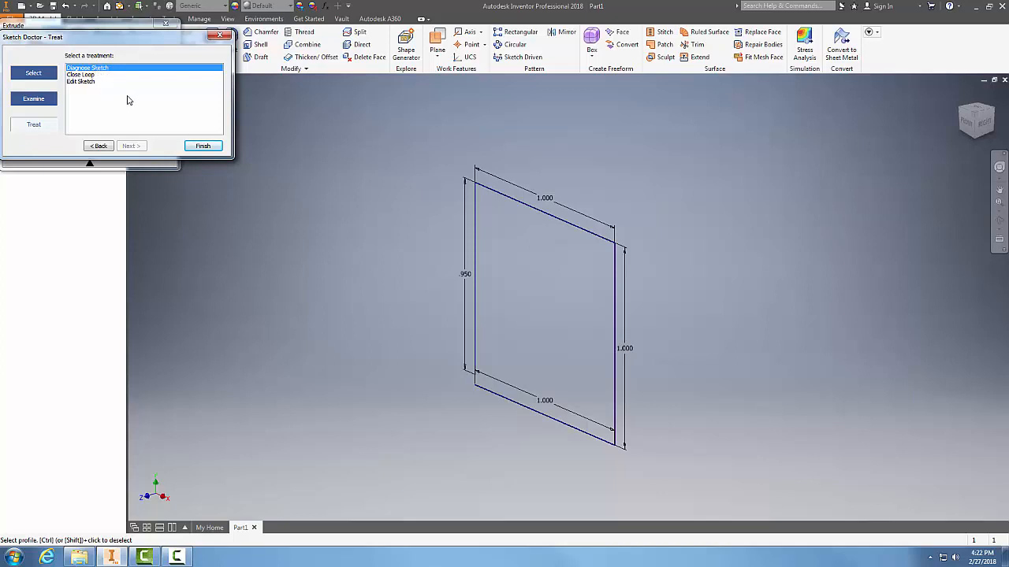
pyautogui.moveTo(88, 91)
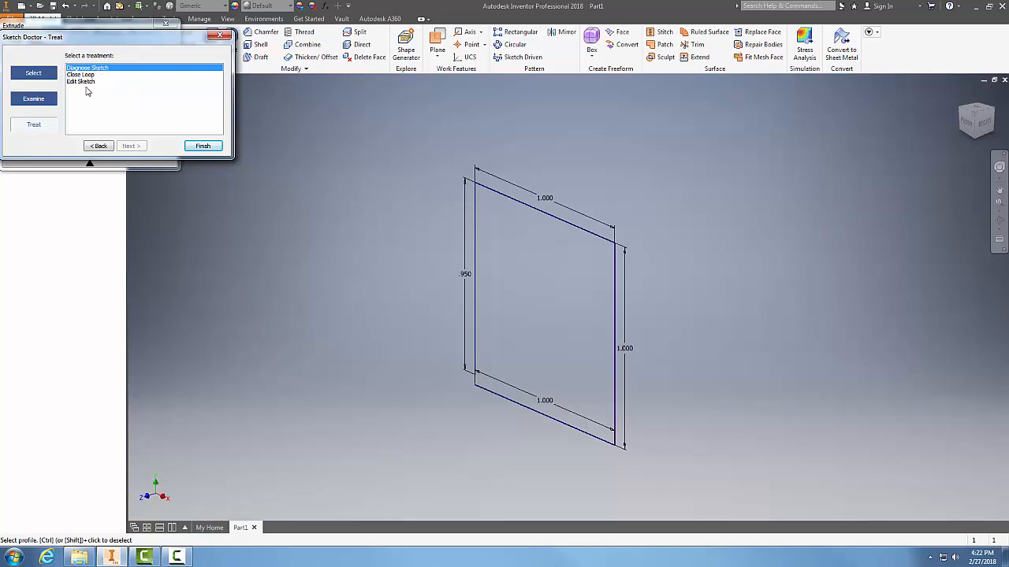
pyautogui.moveTo(202, 145)
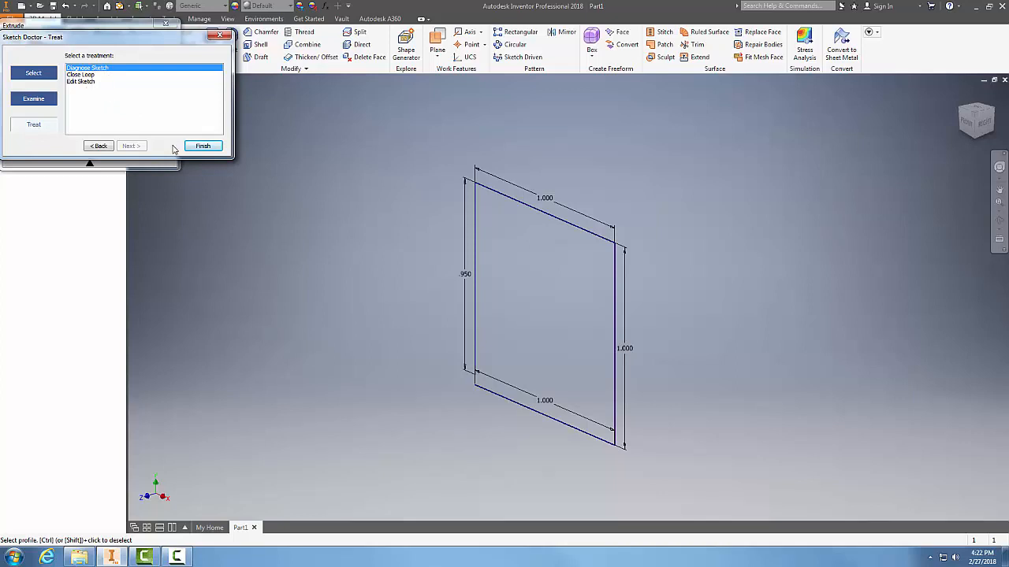
pyautogui.moveTo(189, 161)
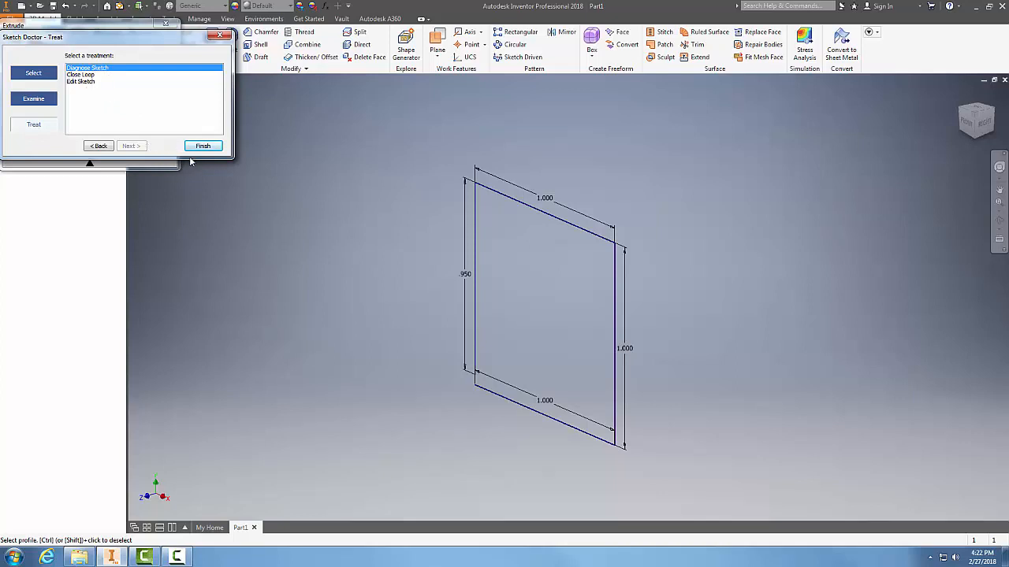
# Step: Finish with Diagnose Sketch, run the diagnostic tests and view the open-loop report
pyautogui.click(33, 98)
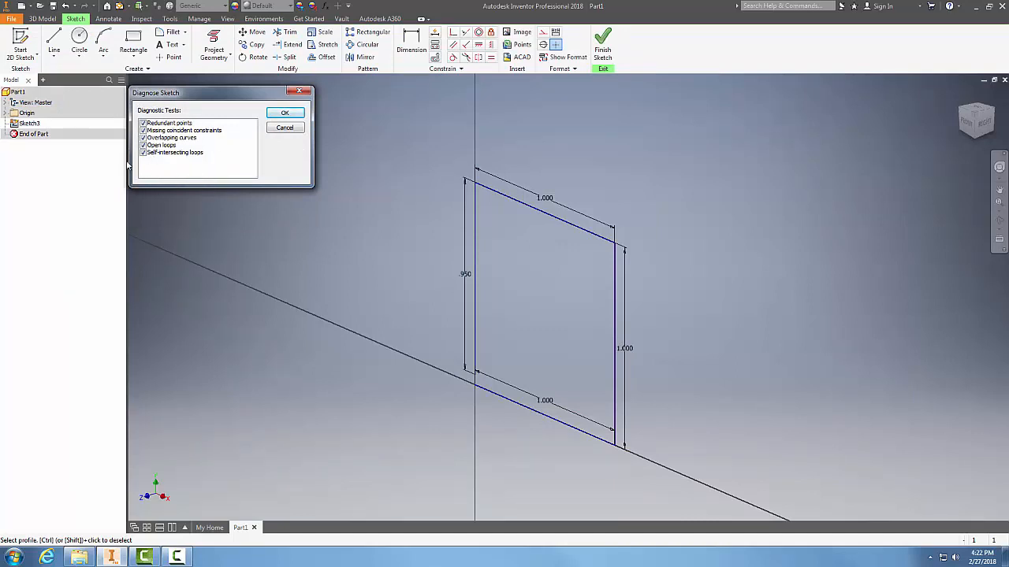
pyautogui.moveTo(172, 174)
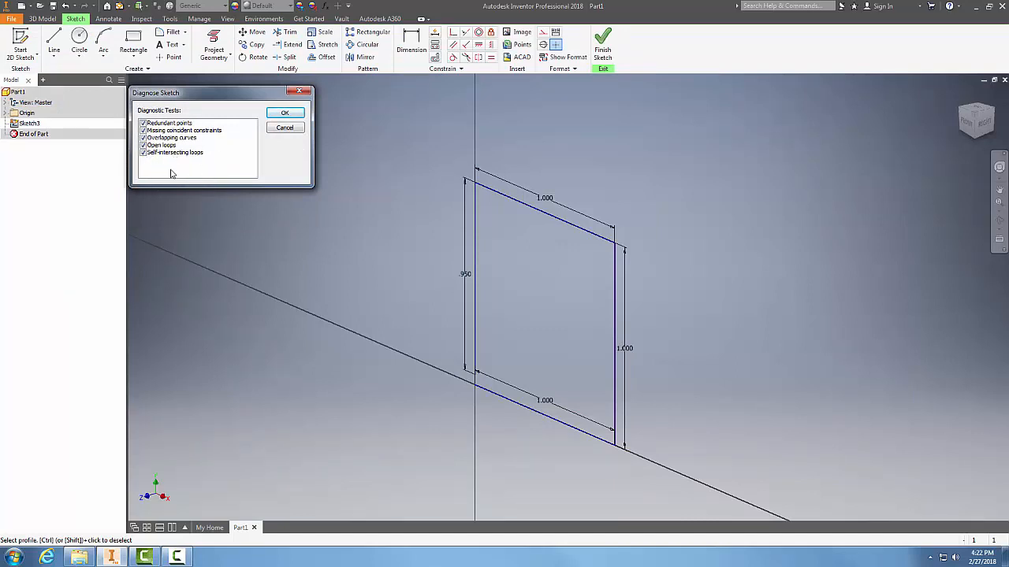
pyautogui.moveTo(211, 176)
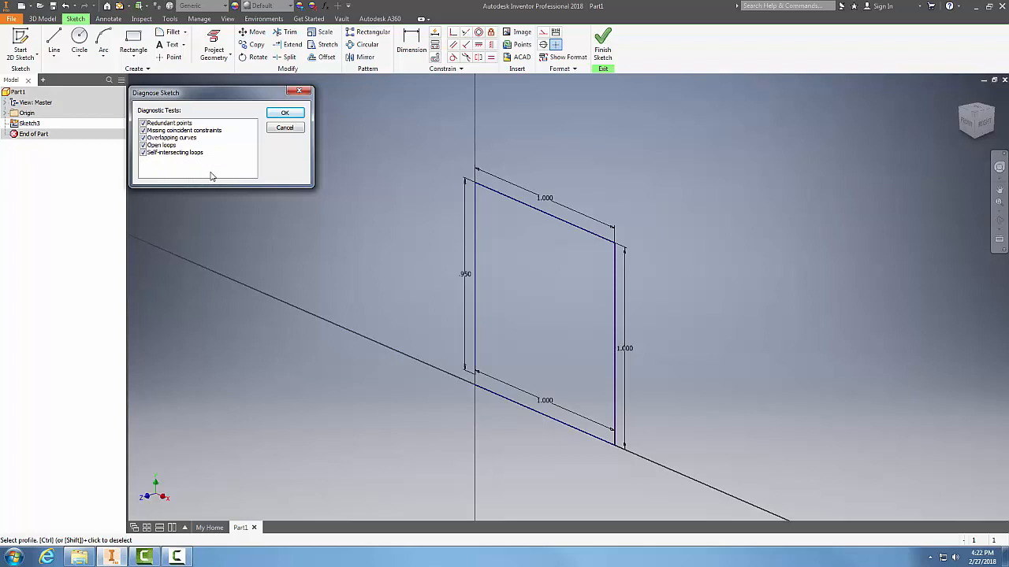
pyautogui.click(284, 112)
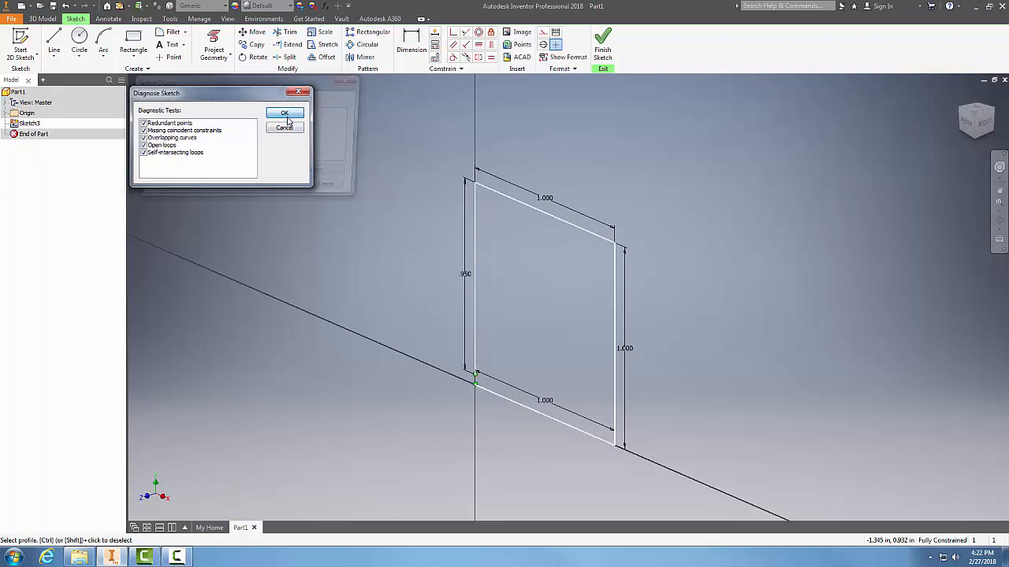
pyautogui.click(284, 114)
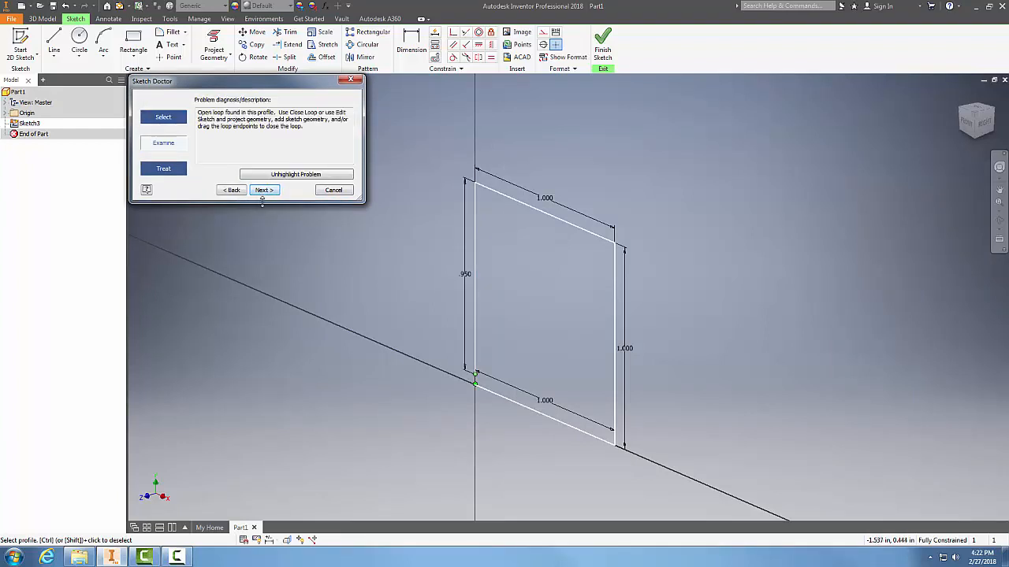
# Step: Exit Sketch Doctor and accept the Return To Sketch Environment message
pyautogui.click(264, 189)
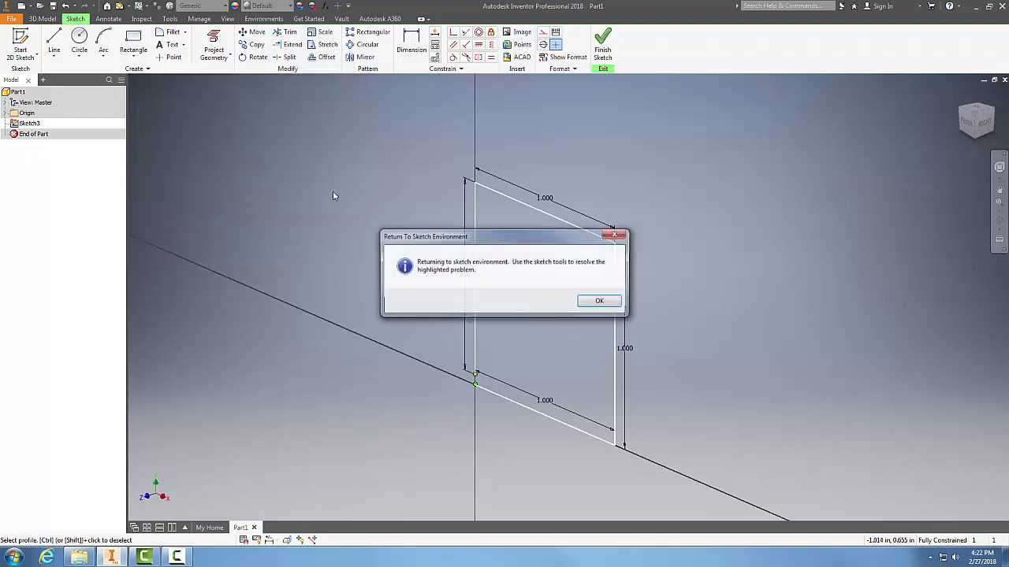
pyautogui.click(599, 301)
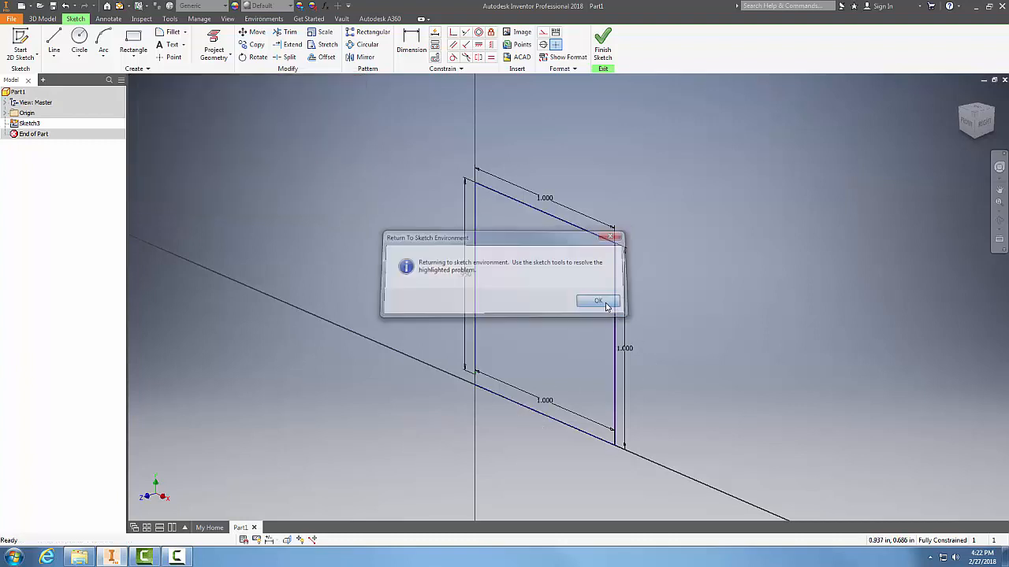
pyautogui.click(597, 301)
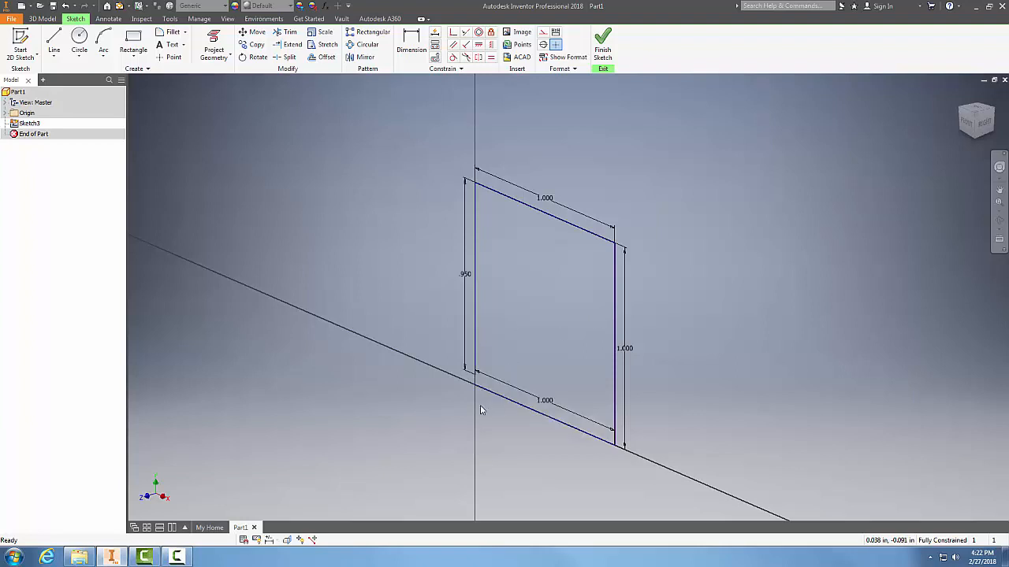
pyautogui.moveTo(486, 295)
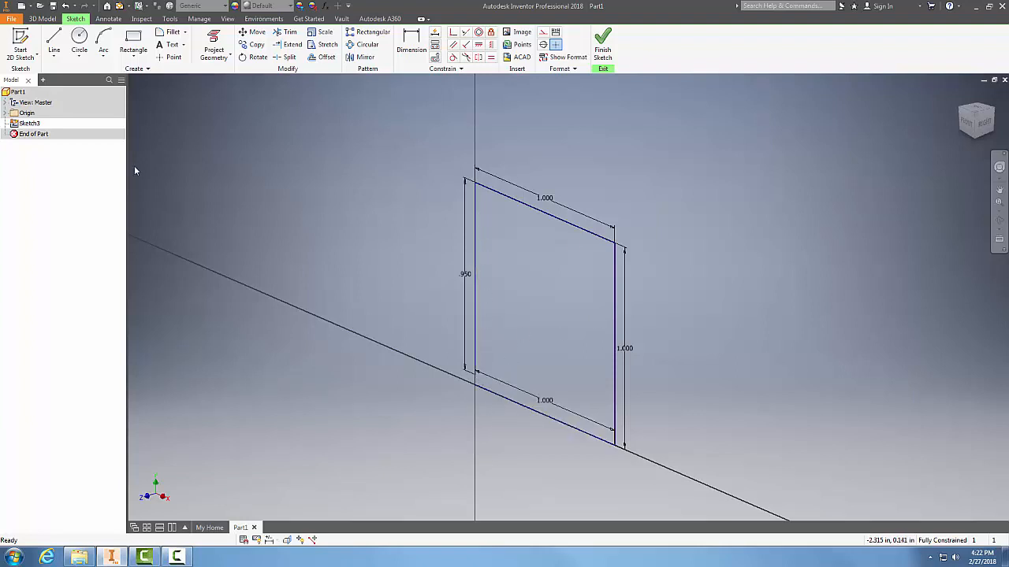
# Step: Join the open line ends at the bottom-left corner with Line and finish the sketch
pyautogui.click(54, 41)
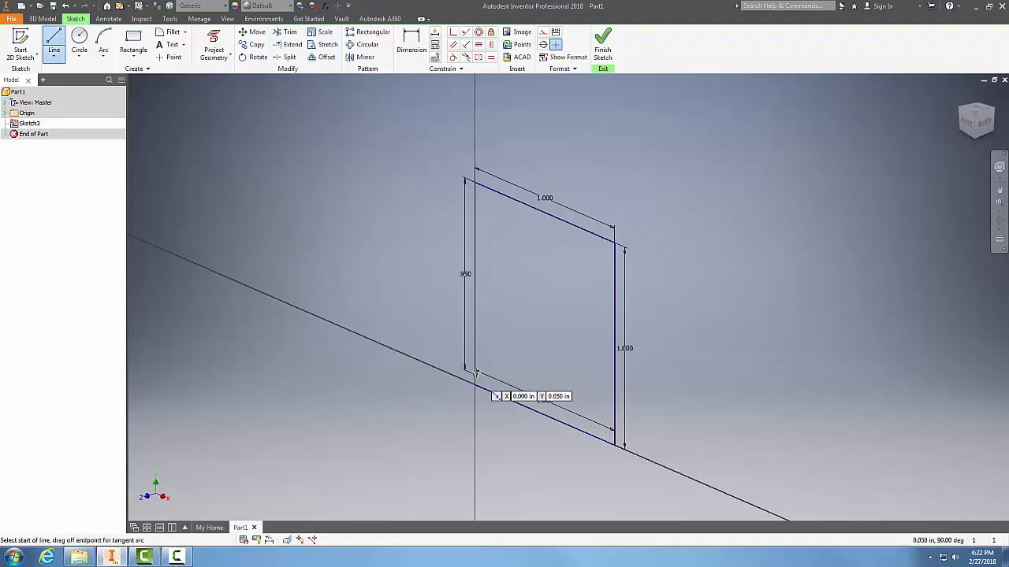
pyautogui.click(476, 376)
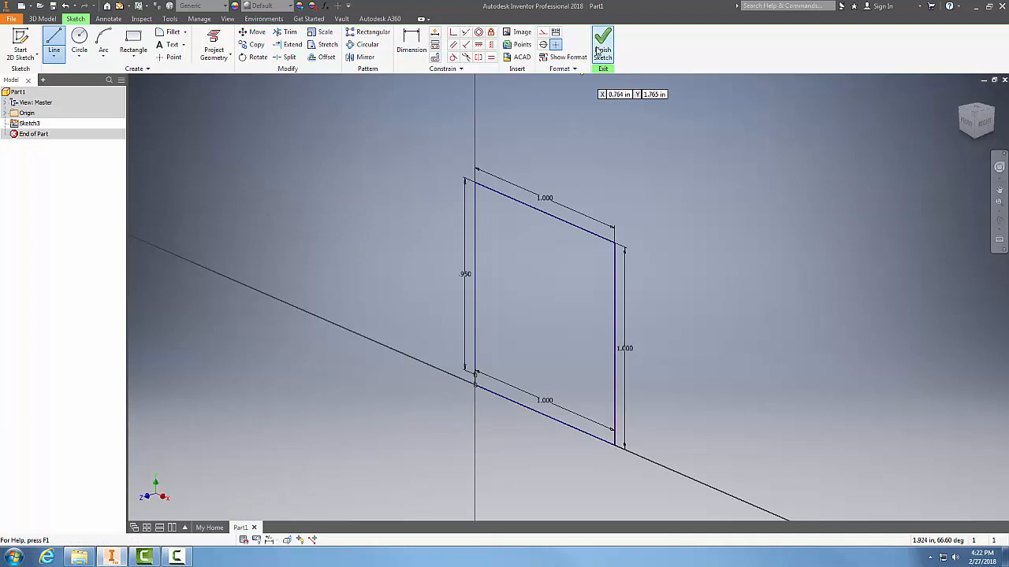
pyautogui.click(602, 44)
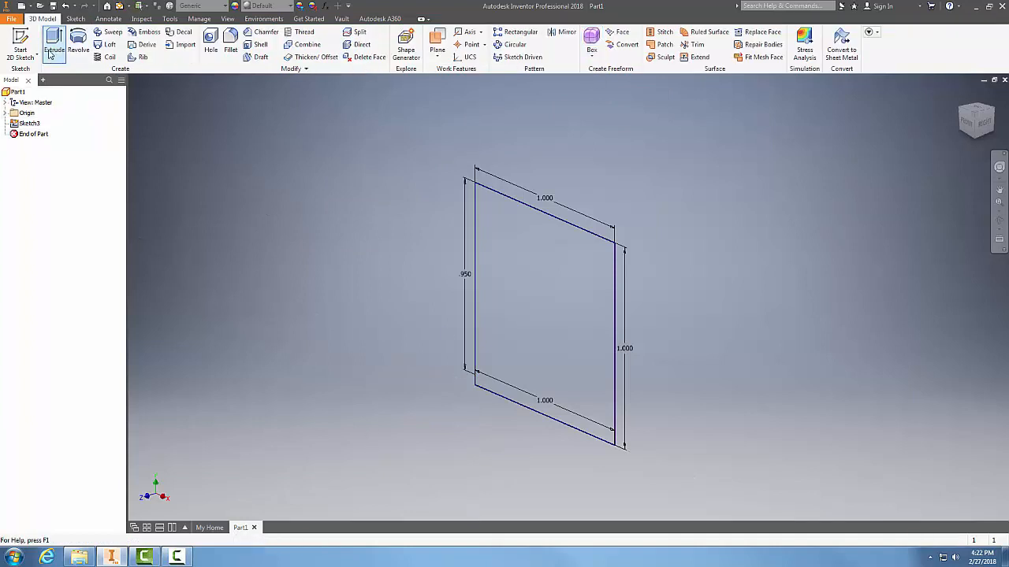
# Step: Extrude the repaired square at the default distance into a solid block, Extrusion1
pyautogui.click(54, 44)
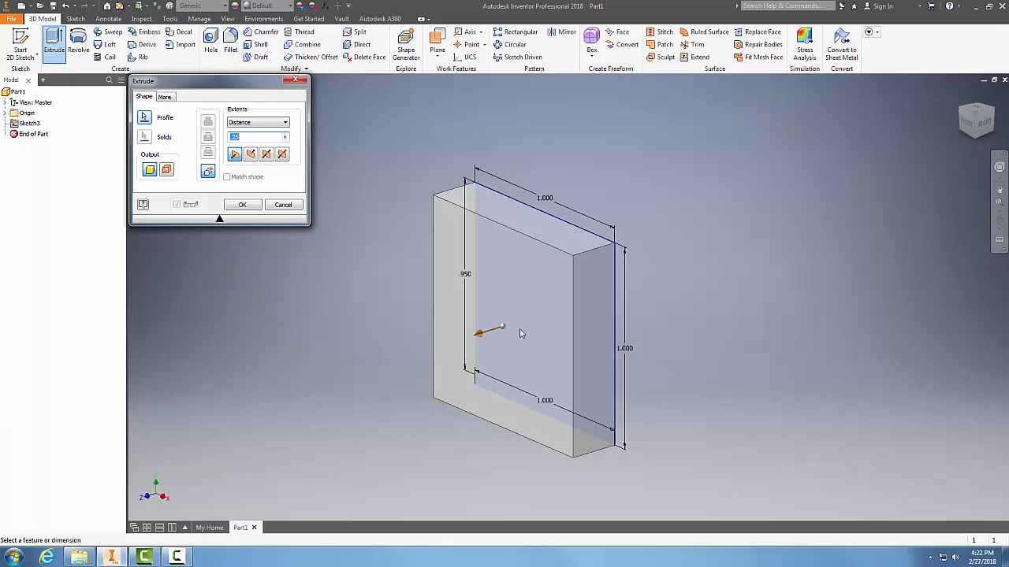
pyautogui.moveTo(517, 334)
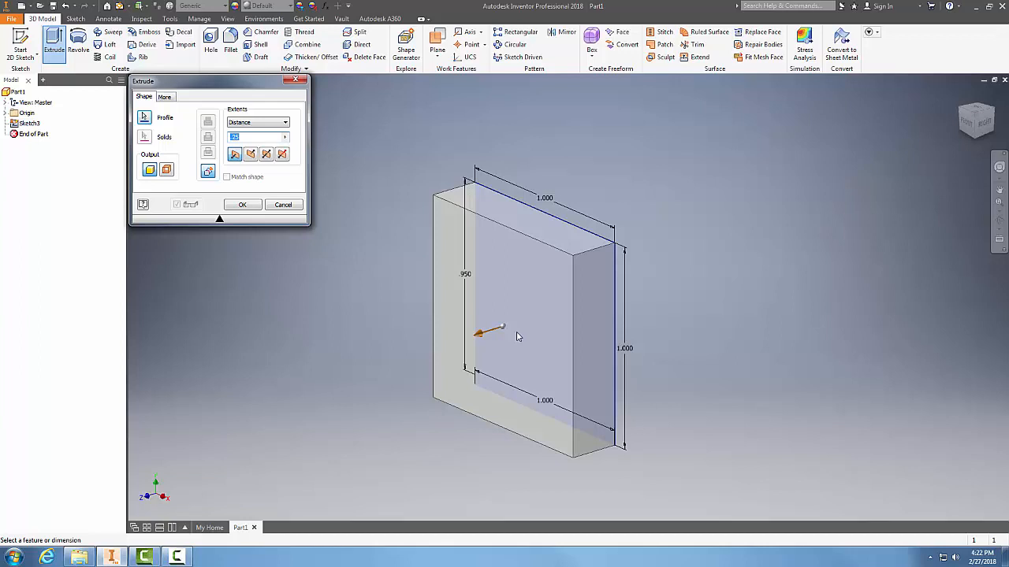
pyautogui.click(243, 205)
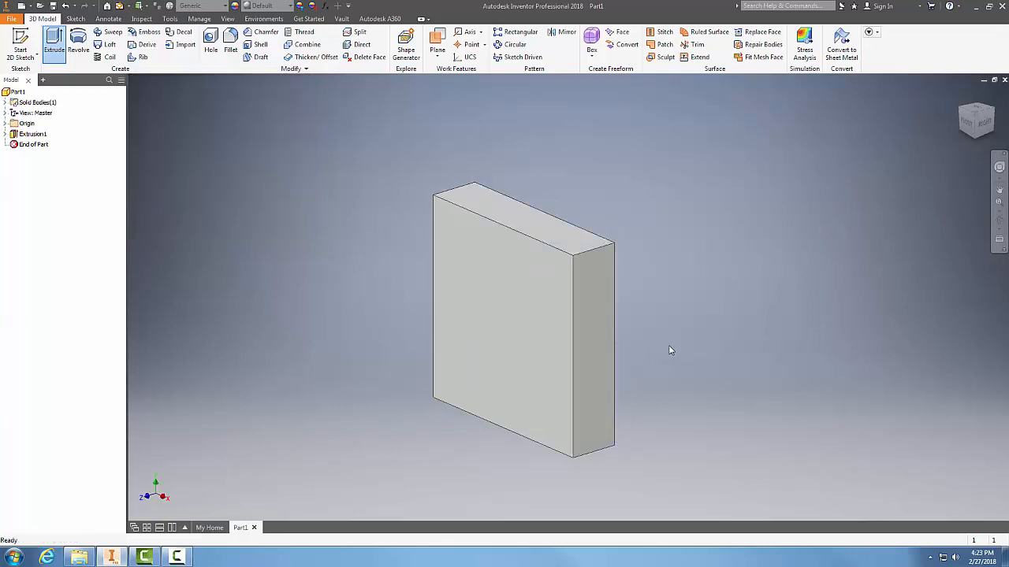
pyautogui.moveTo(662, 307)
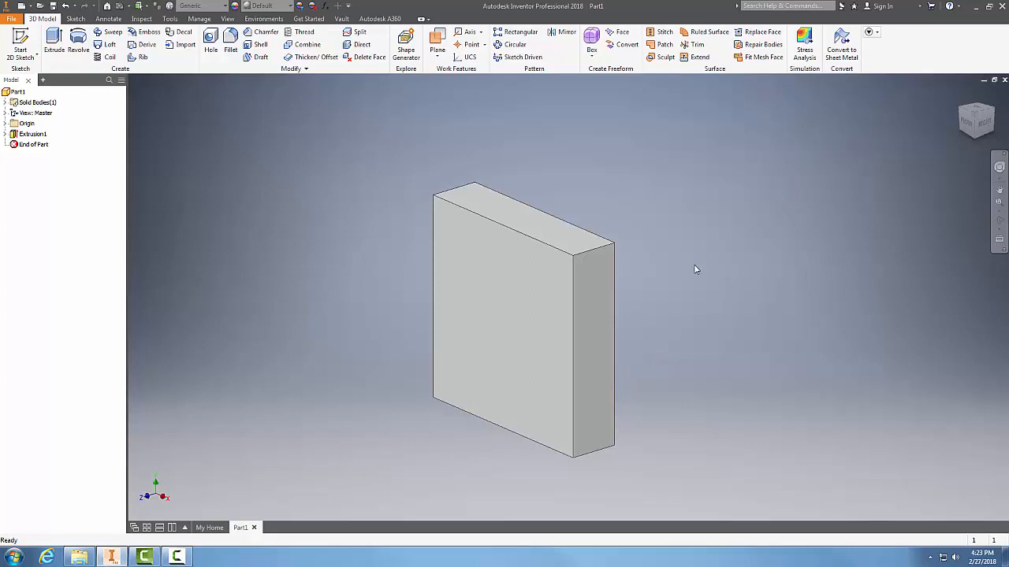
pyautogui.moveTo(719, 271)
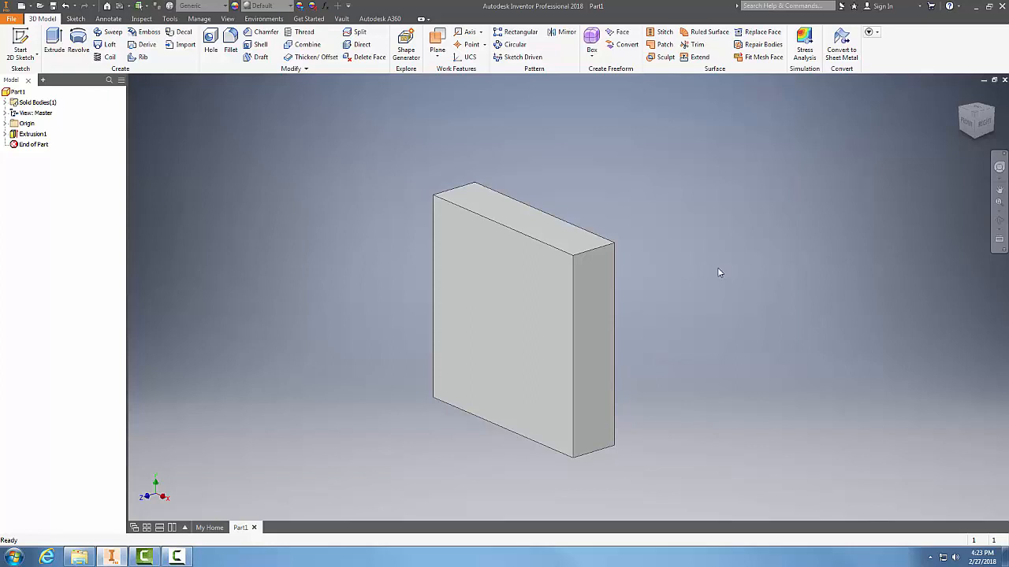